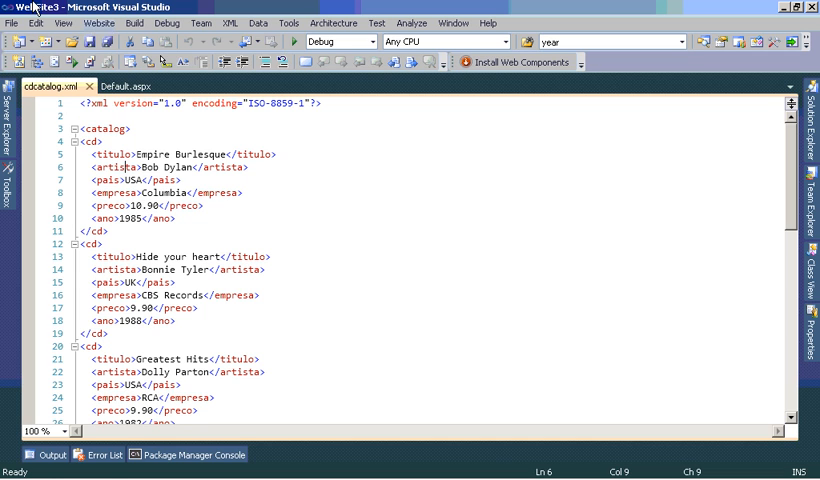
mouse_move(30, 10)
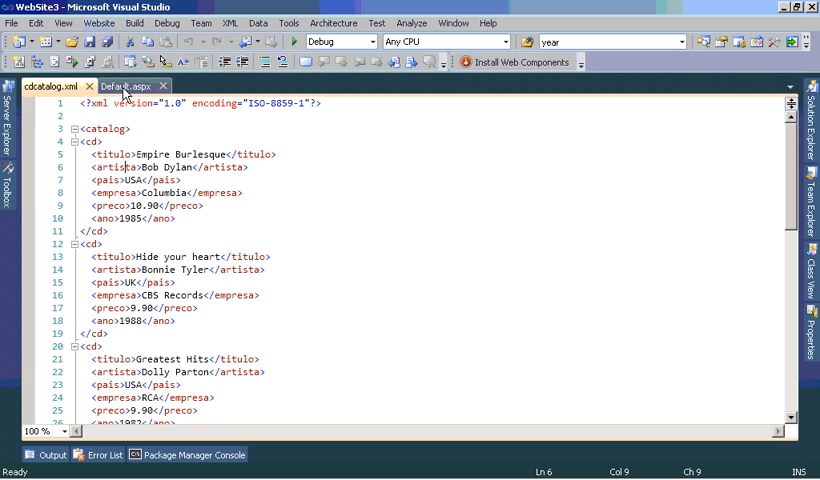
Review Default.aspx's Page_Load that reads cdcatalog.xml into a DataSet, down to the Repeater's HeaderTemplate table.
left_click(128, 84)
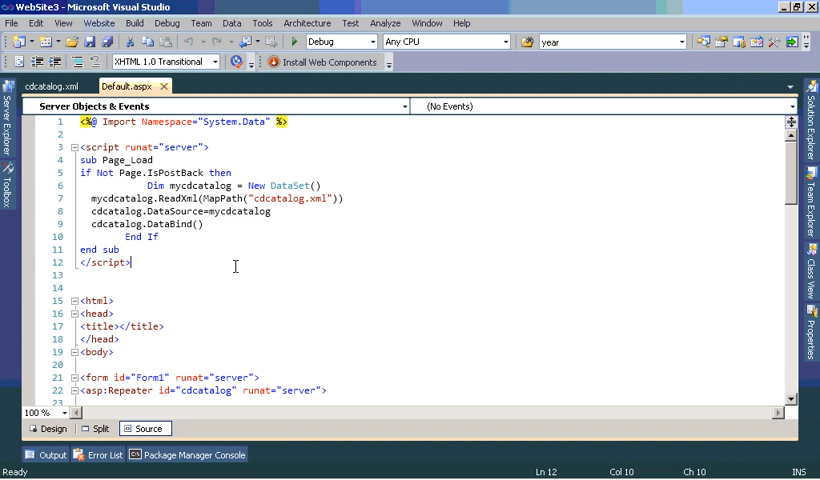
mouse_move(368, 202)
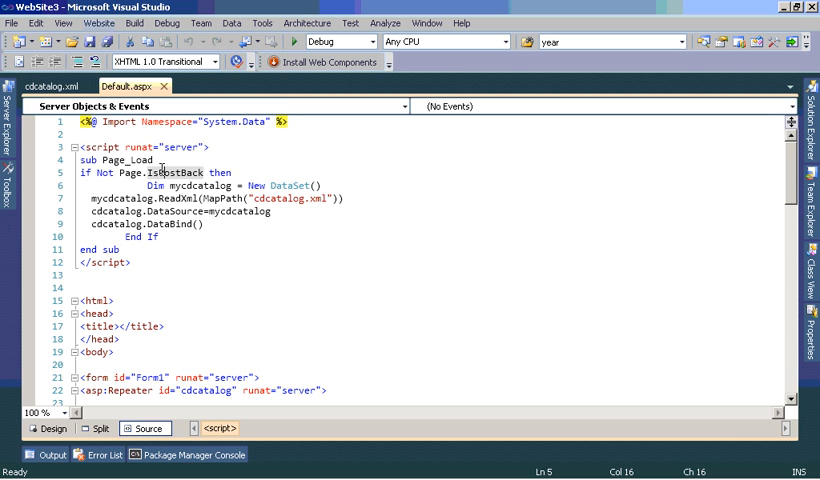
mouse_move(184, 168)
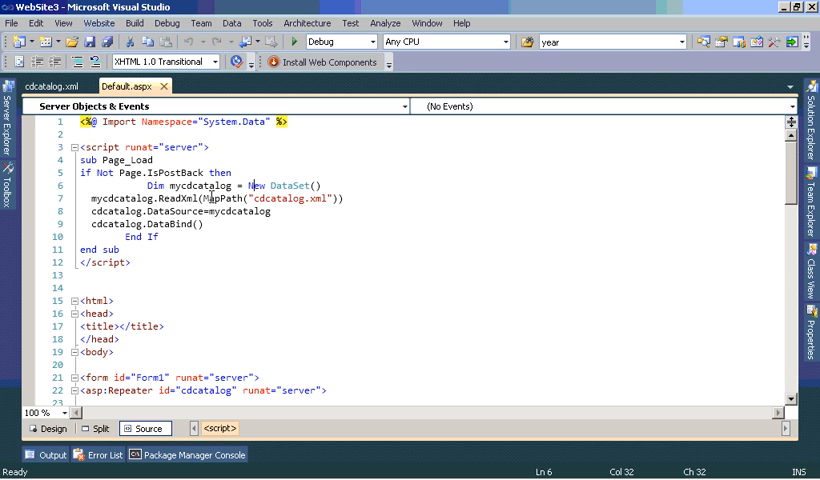
left_click(210, 184)
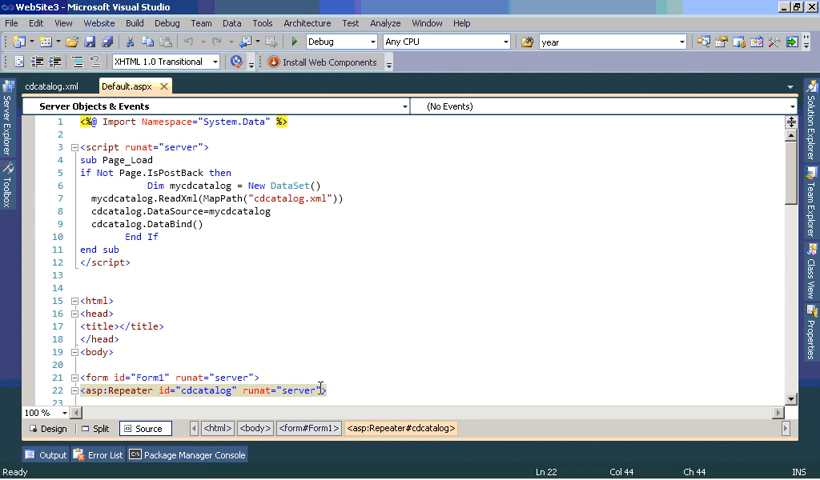
mouse_move(564, 312)
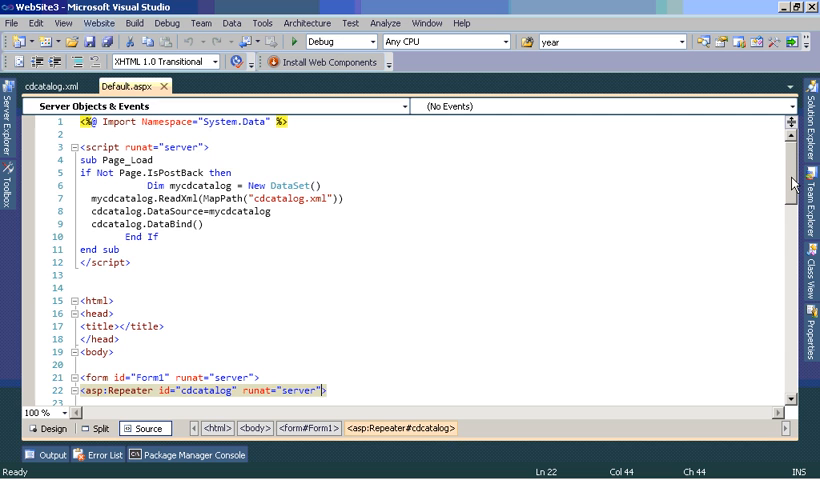
scroll("down", 3)
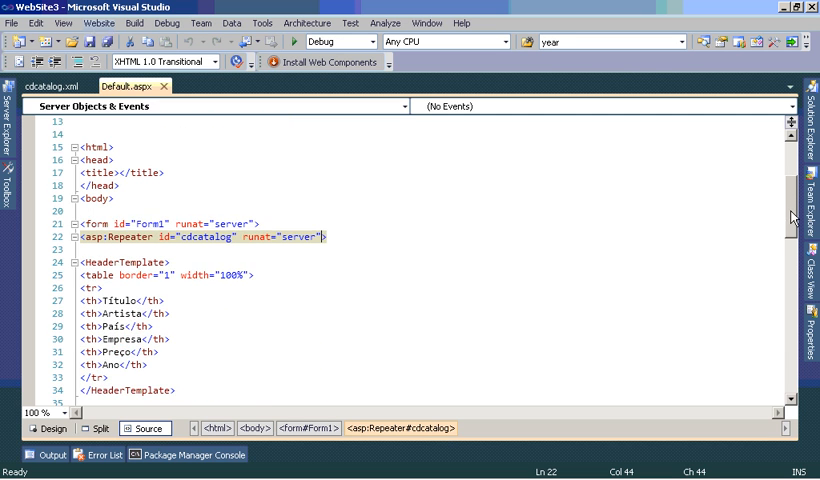
scroll("down", 3)
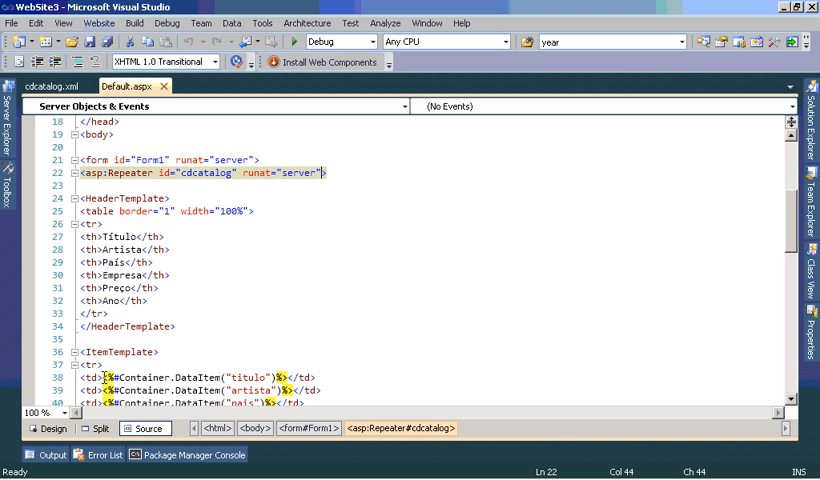
left_click(90, 212)
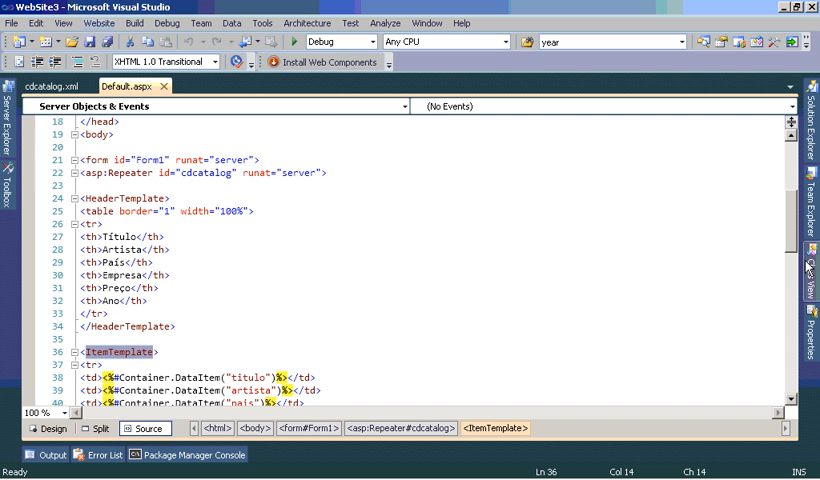
scroll("down", 3)
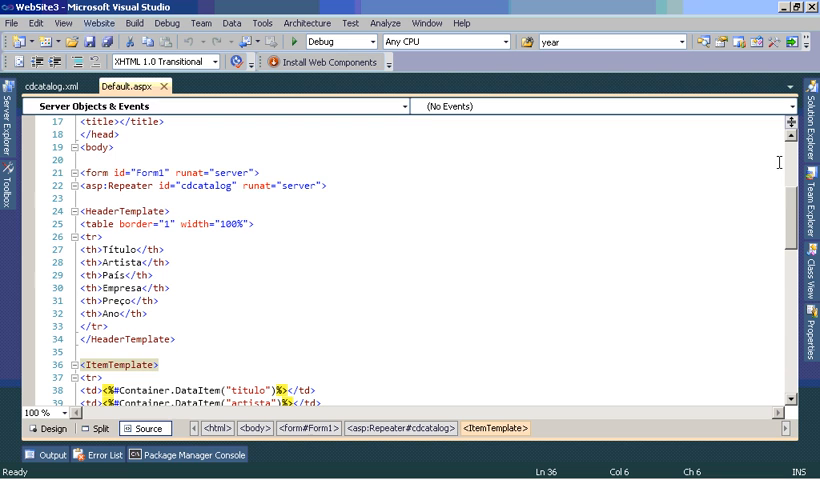
scroll("down", 3)
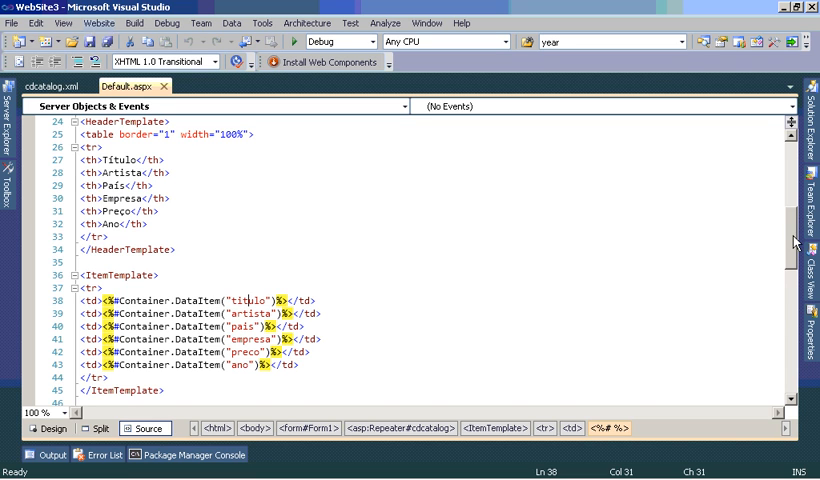
scroll("down", 3)
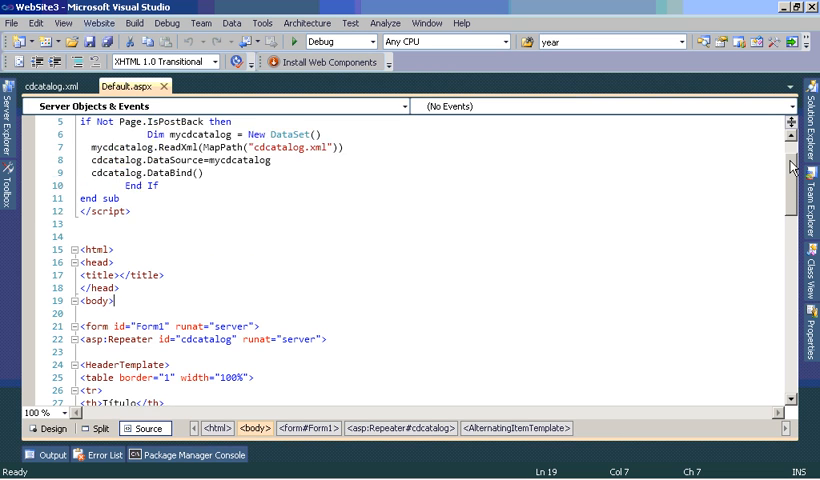
Scroll back to the top of Default.aspx before launching it in Firefox.
scroll("up", 3)
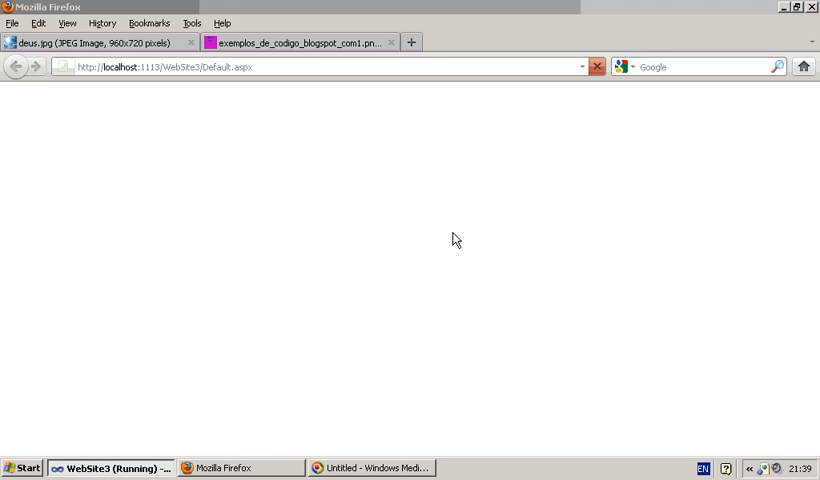
Switch to Visual Studio, where the debugger halts at the If Not Page.IsPostBack breakpoint.
left_click(412, 42)
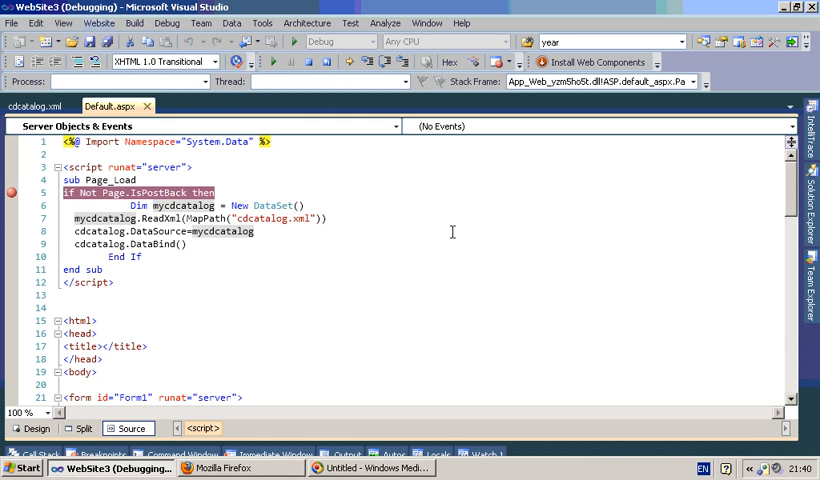
left_click(272, 60)
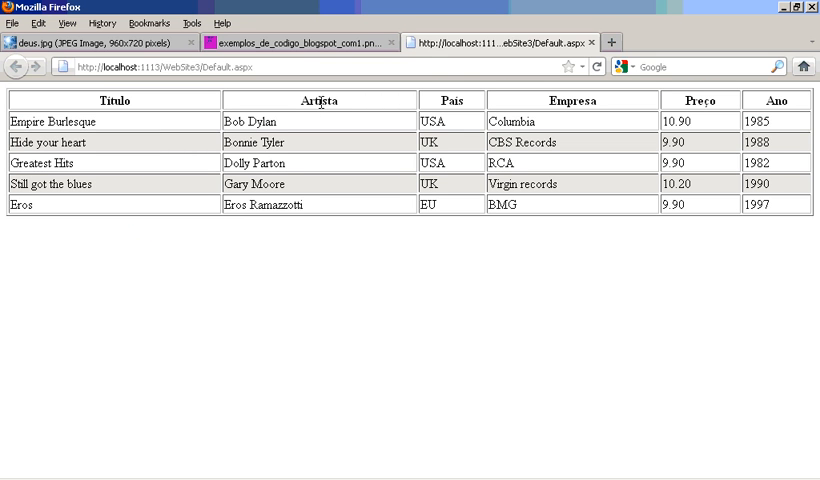
mouse_move(372, 120)
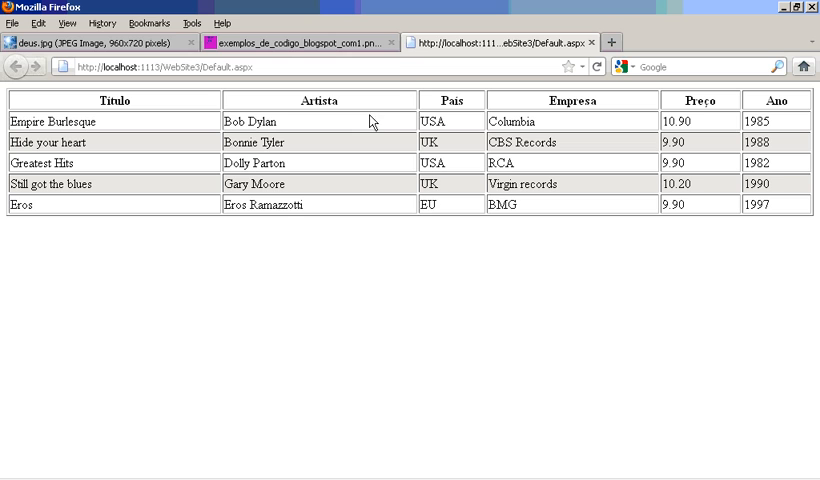
mouse_move(352, 204)
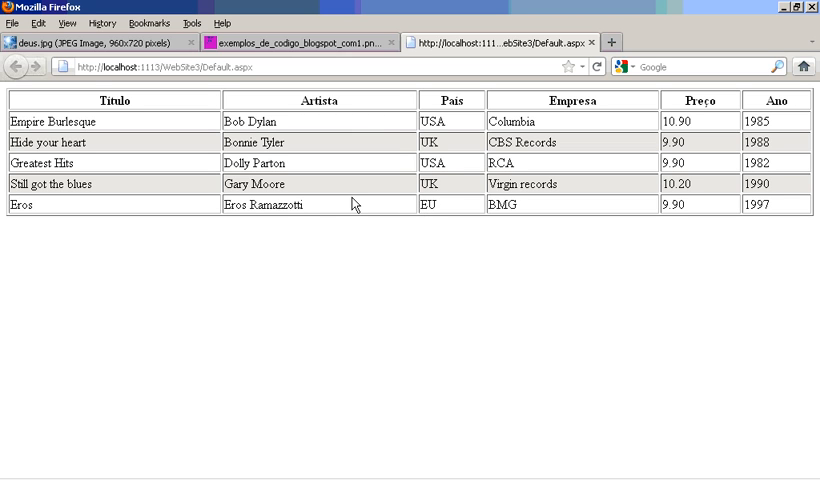
mouse_move(164, 198)
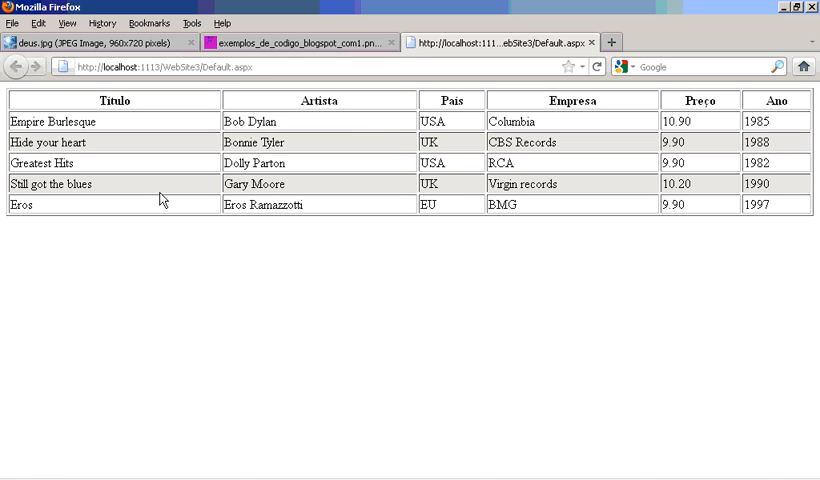